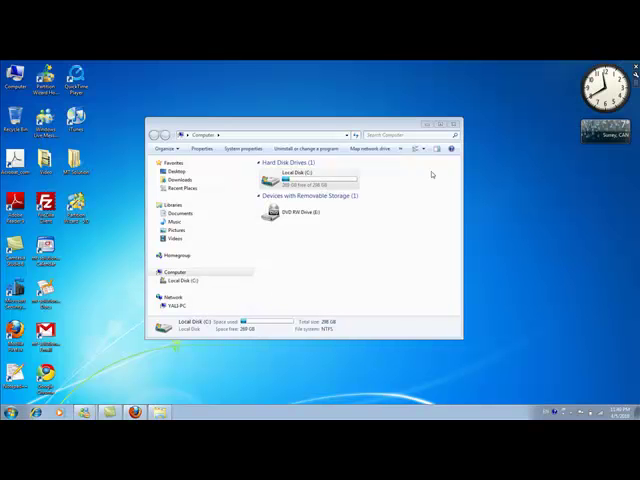
Step: Bring up the Move/Resize dialog for the 298 GB NTFS partition C on Disk 1
click(304, 178)
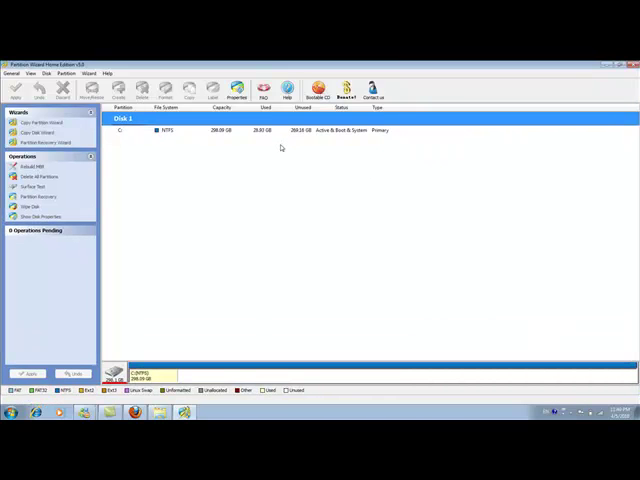
mouse_move(194, 148)
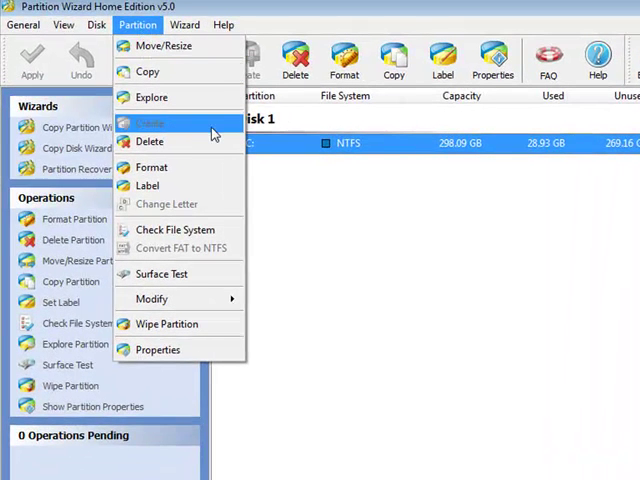
click(390, 168)
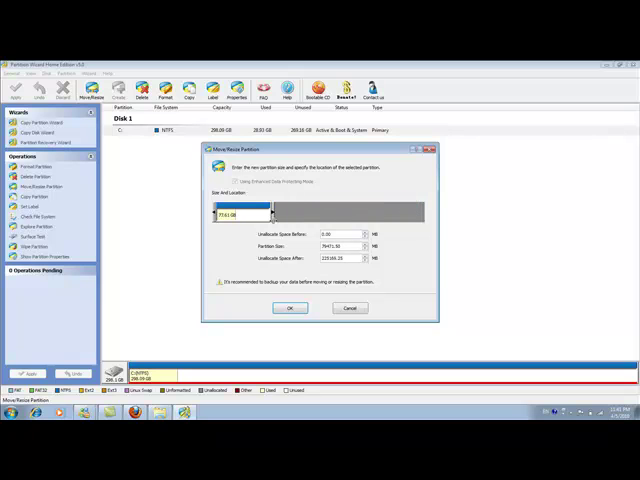
Step: Shrink C to about 99 GB, queuing the resize with roughly 199 GB left unallocated
drag(270, 212, 284, 212)
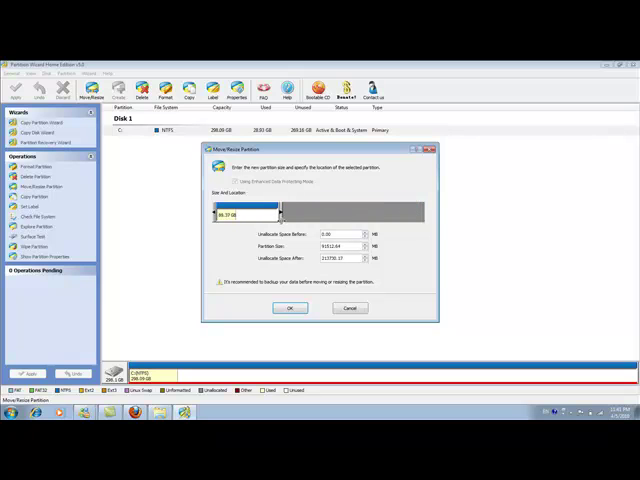
click(290, 308)
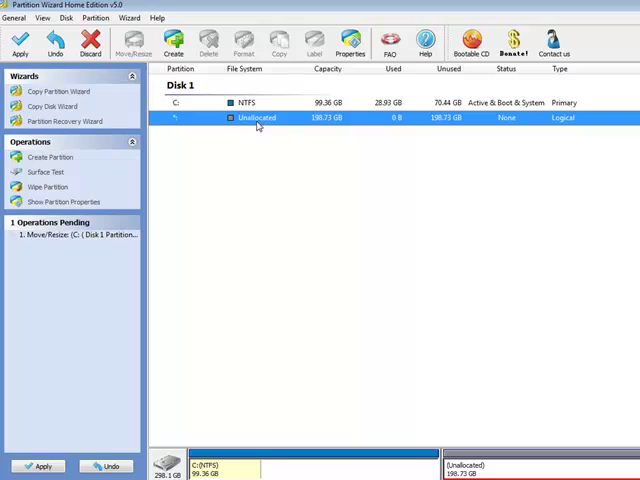
Step: Create a 22 GB NTFS partition labelled 'work documents' in the unallocated space
right_click(258, 118)
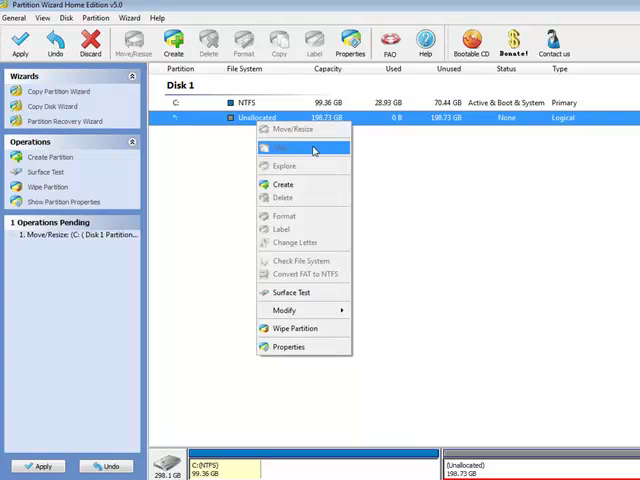
mouse_move(324, 184)
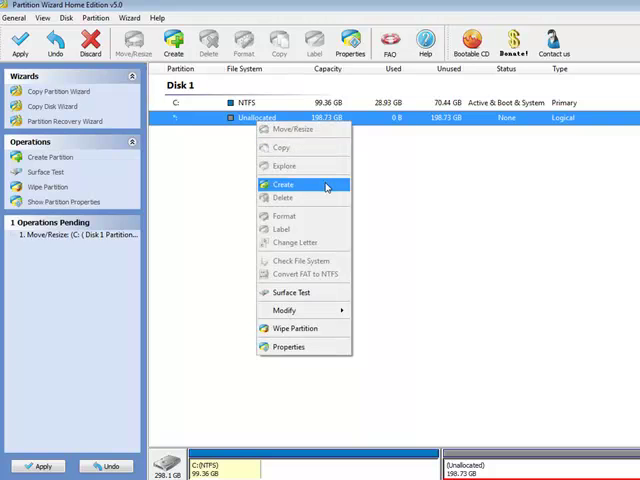
click(282, 184)
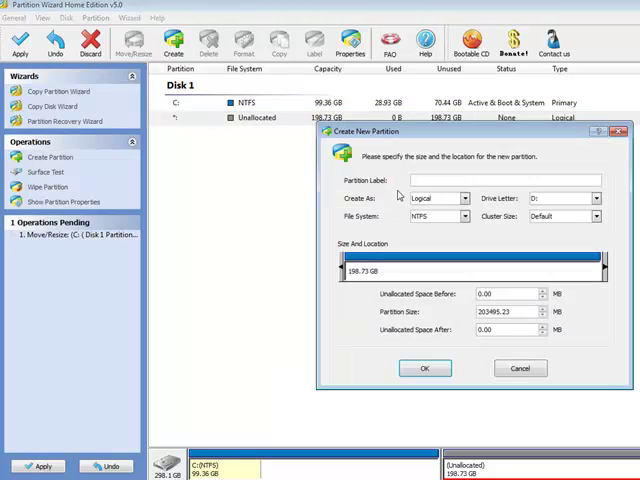
text(work documents)
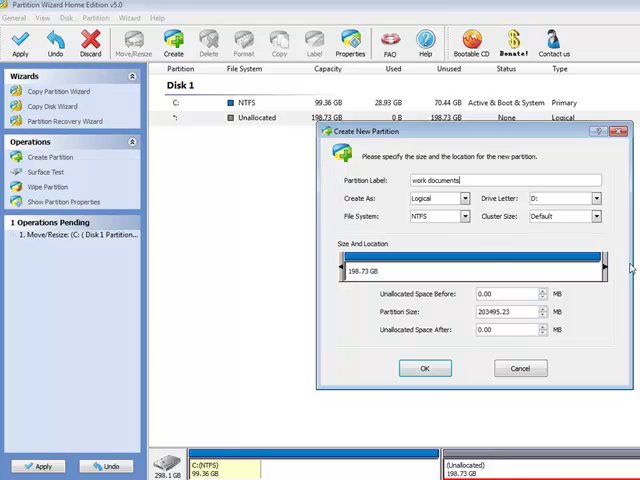
drag(604, 264, 390, 264)
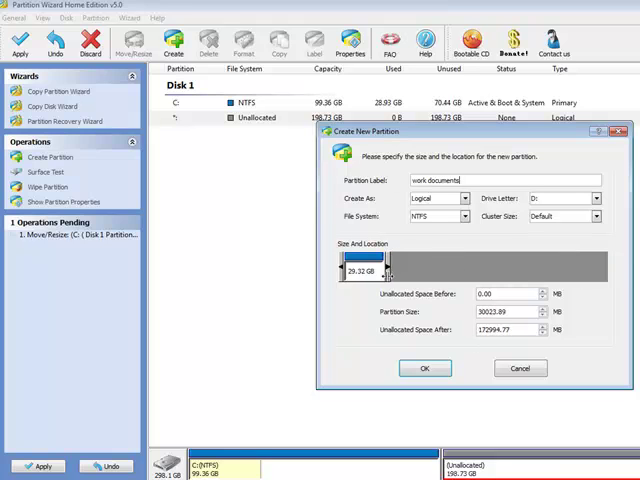
drag(388, 270, 372, 270)
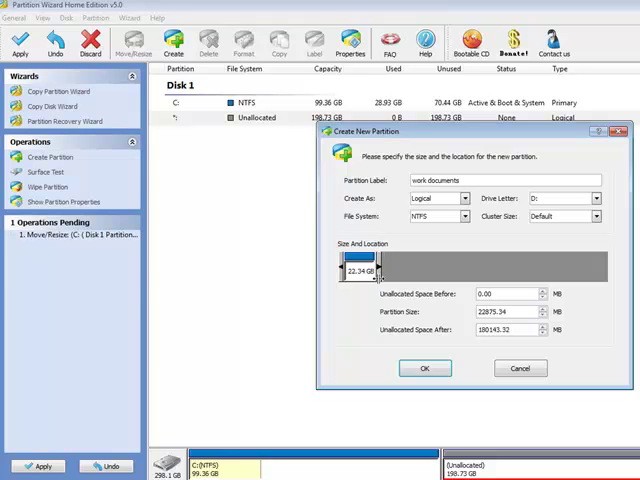
click(424, 368)
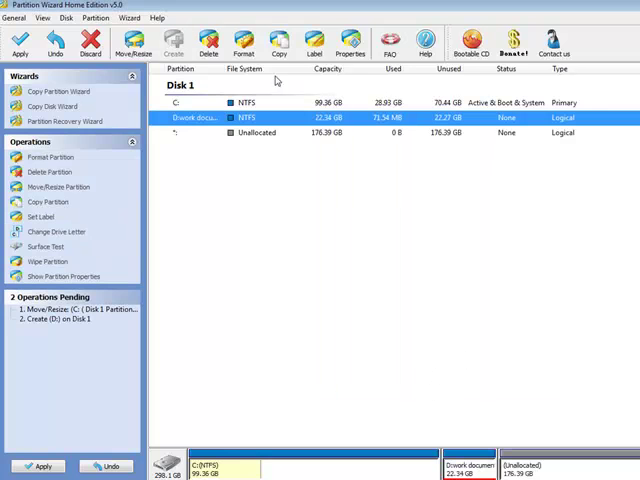
Step: Create a roughly 54 GB NTFS partition labelled 'music & video' in the unallocated space
right_click(256, 132)
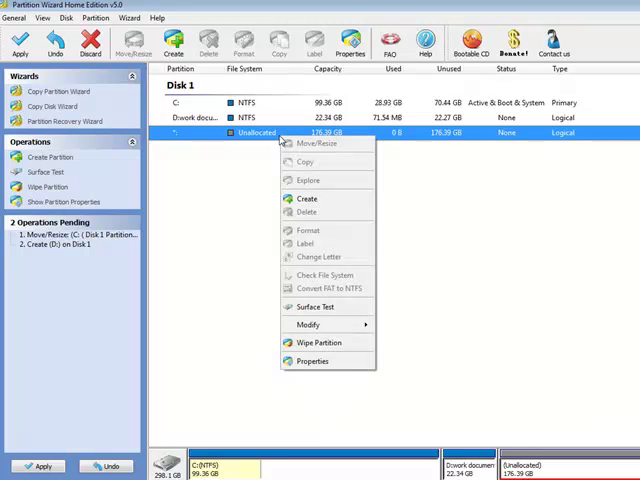
click(308, 198)
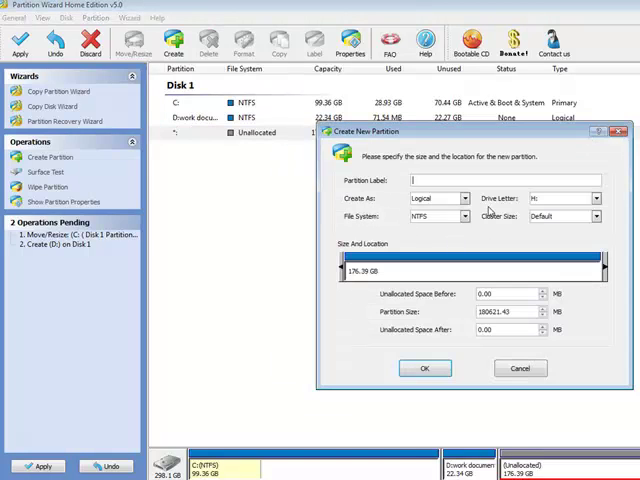
text(music)
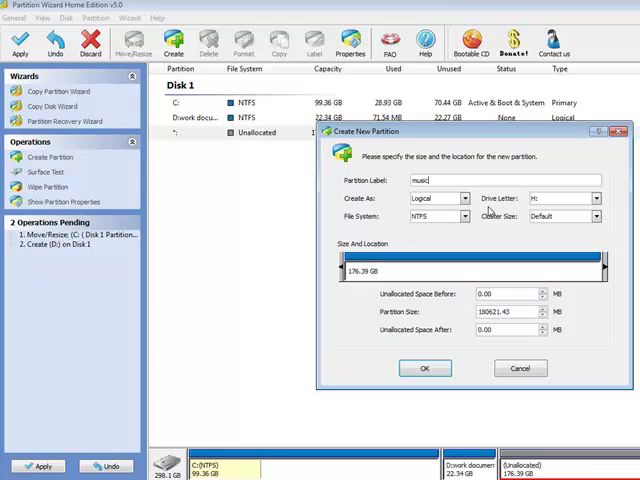
text(& vi)
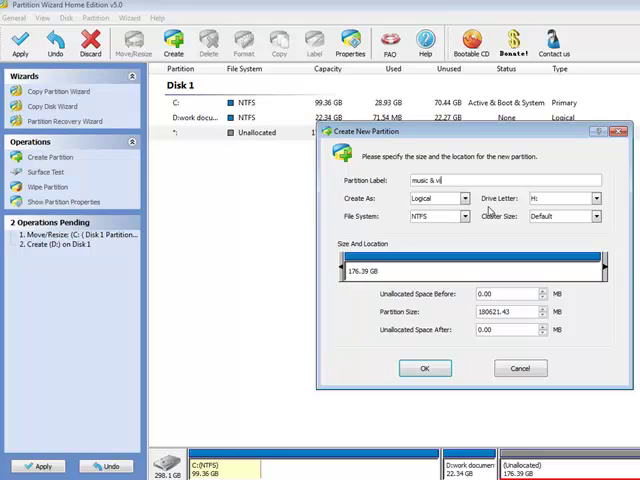
text(deo)
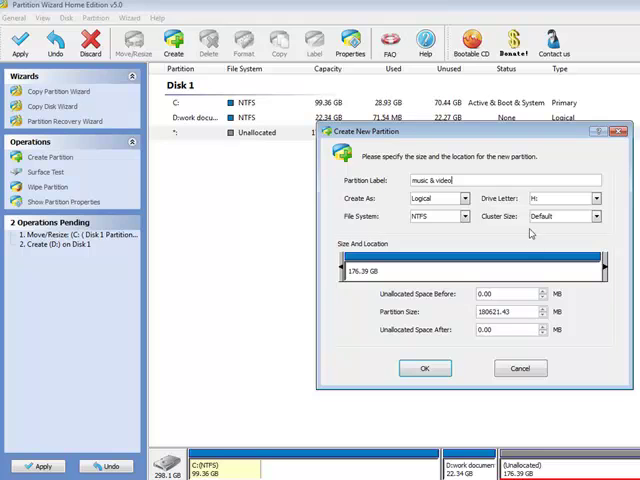
drag(604, 268, 600, 268)
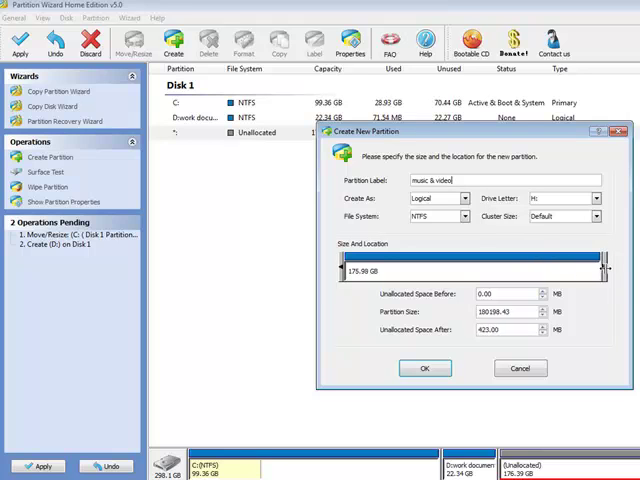
drag(602, 270, 424, 270)
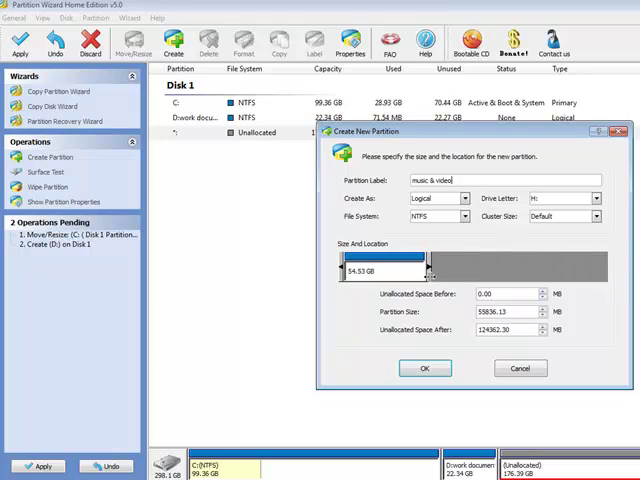
click(424, 368)
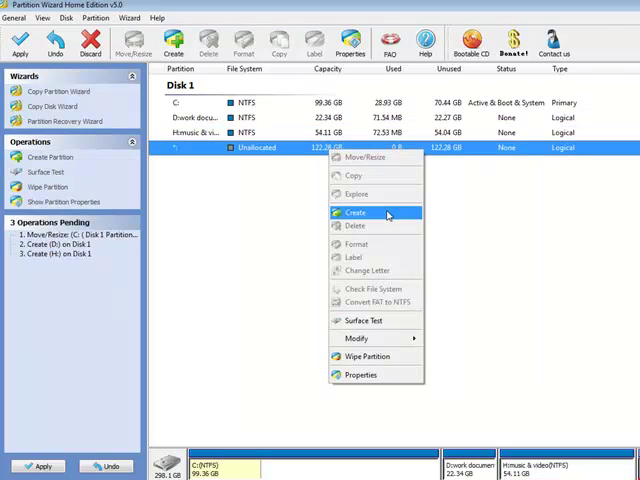
Step: Create a 'backups' partition filling the remaining ~122 GB of unallocated space
click(356, 212)
text(backups)
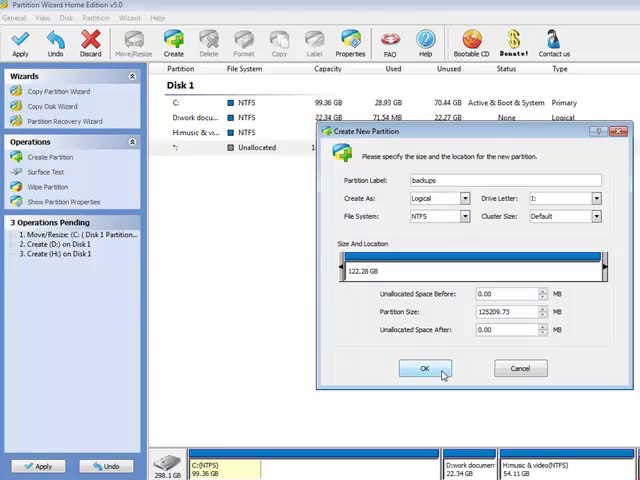
click(424, 368)
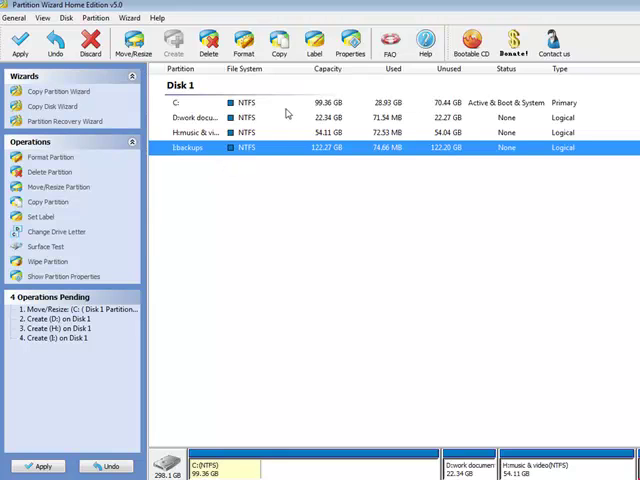
mouse_move(278, 154)
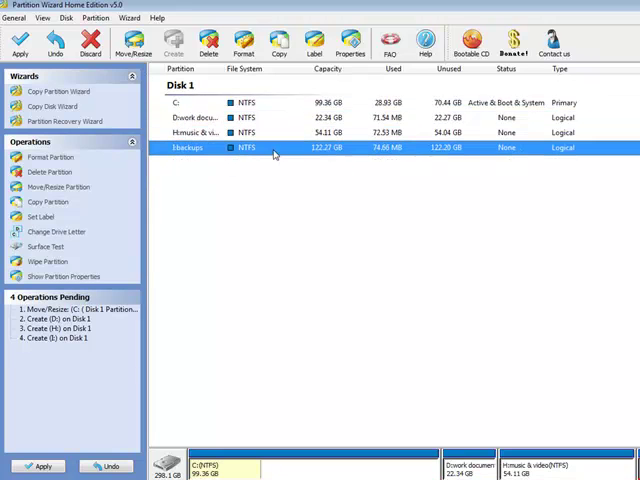